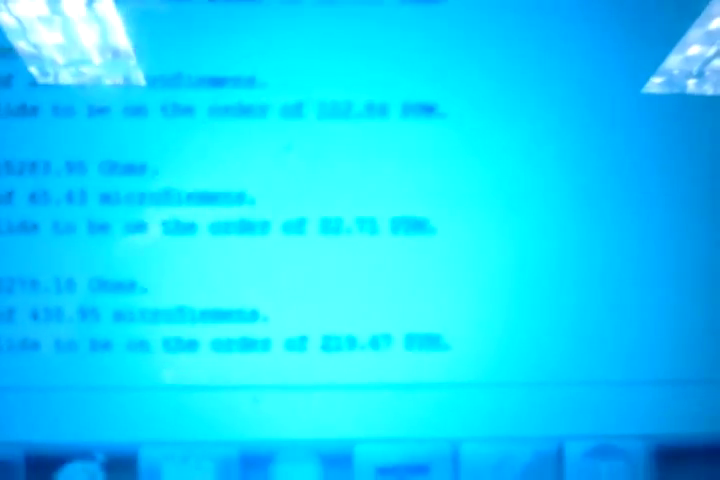
pyautogui.scroll(-3)
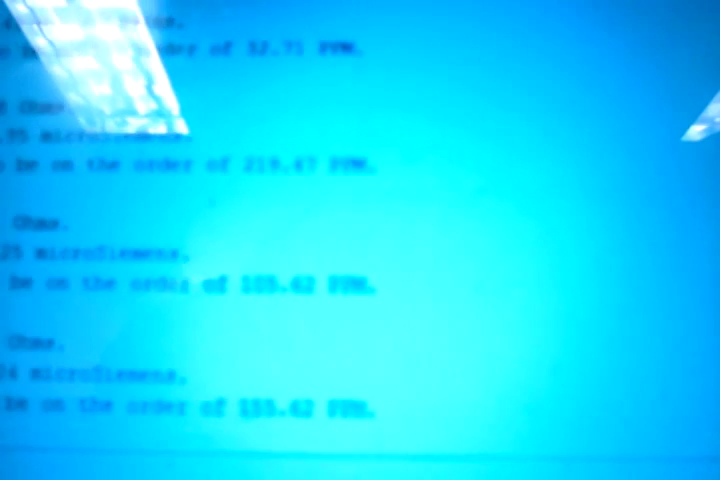
pyautogui.scroll(-3)
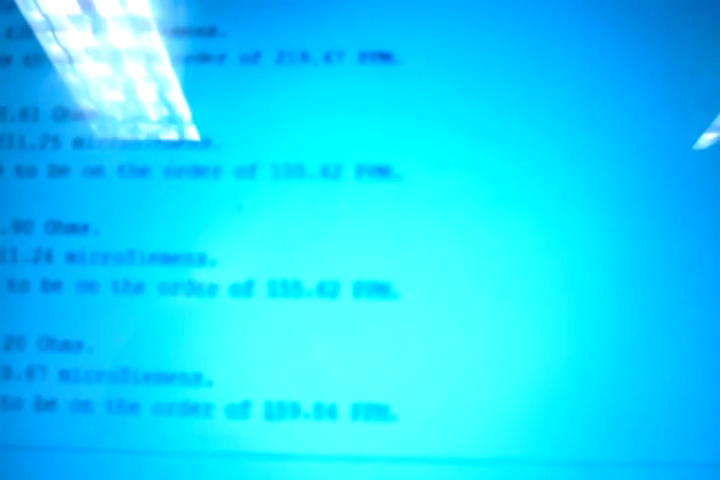